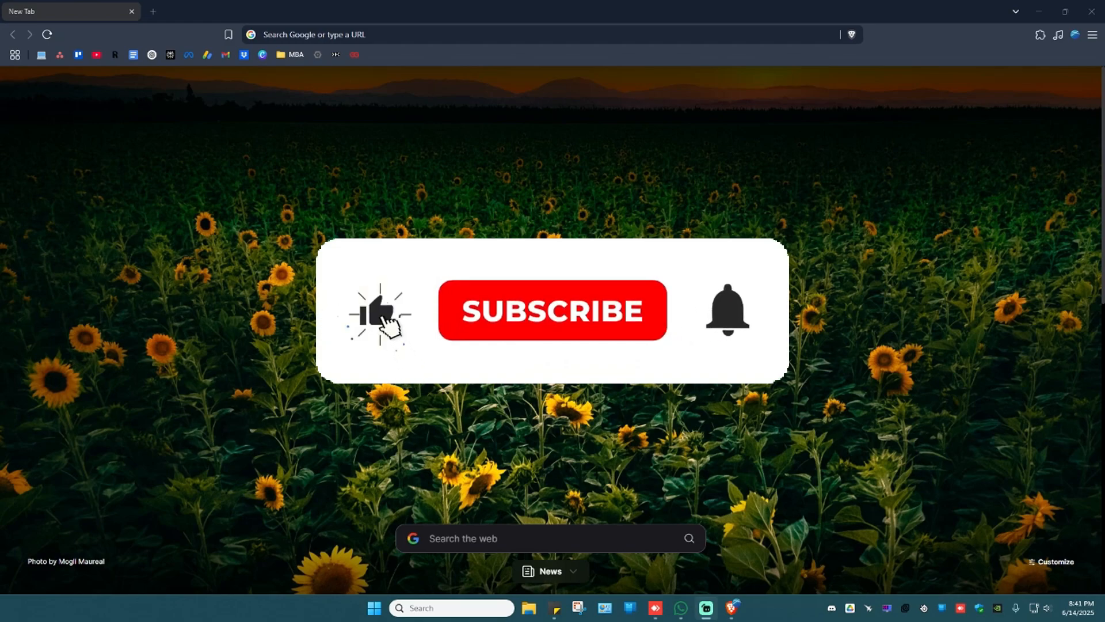
Maximize the Brave window and enter netflix.com in the address bar
{"action": "left_click", "coordinate": [552, 310]}
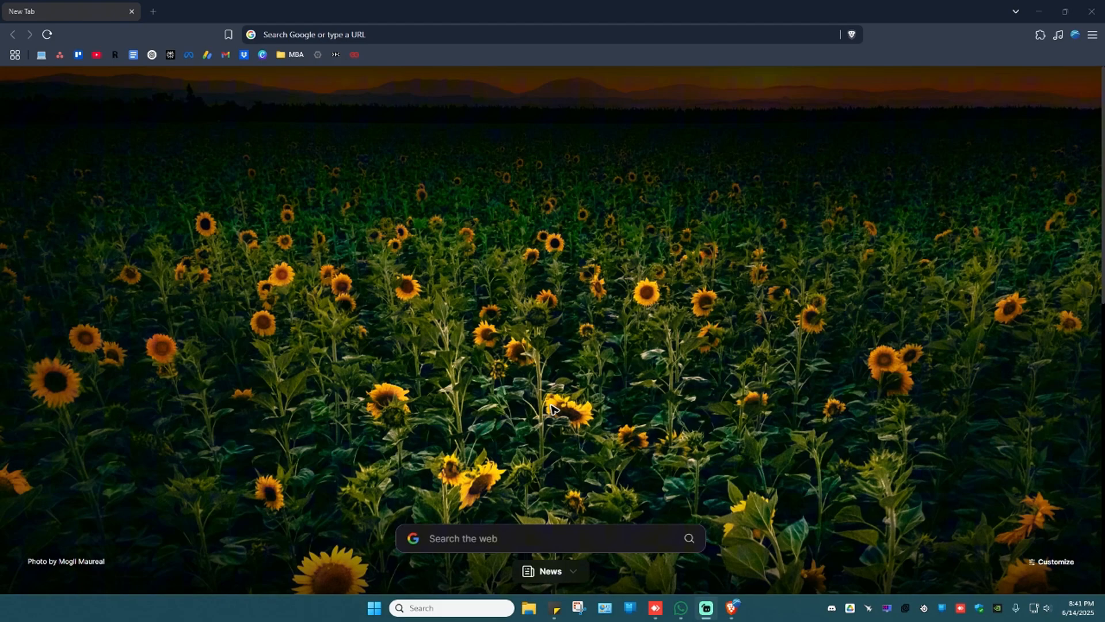
{"action": "left_click", "coordinate": [1065, 13]}
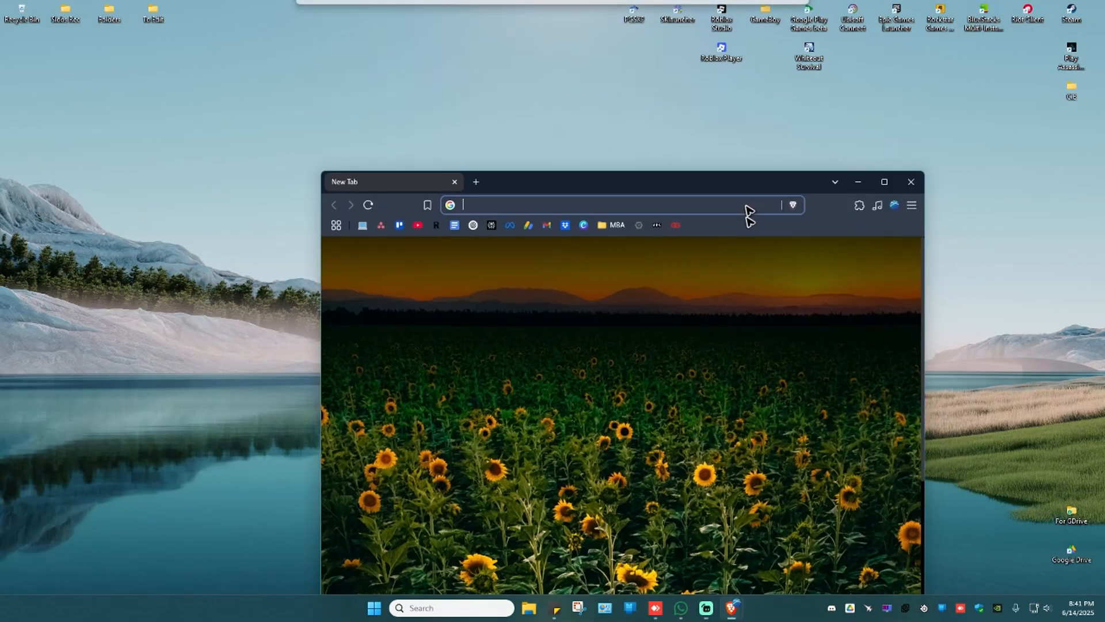
{"action": "left_click", "coordinate": [883, 182]}
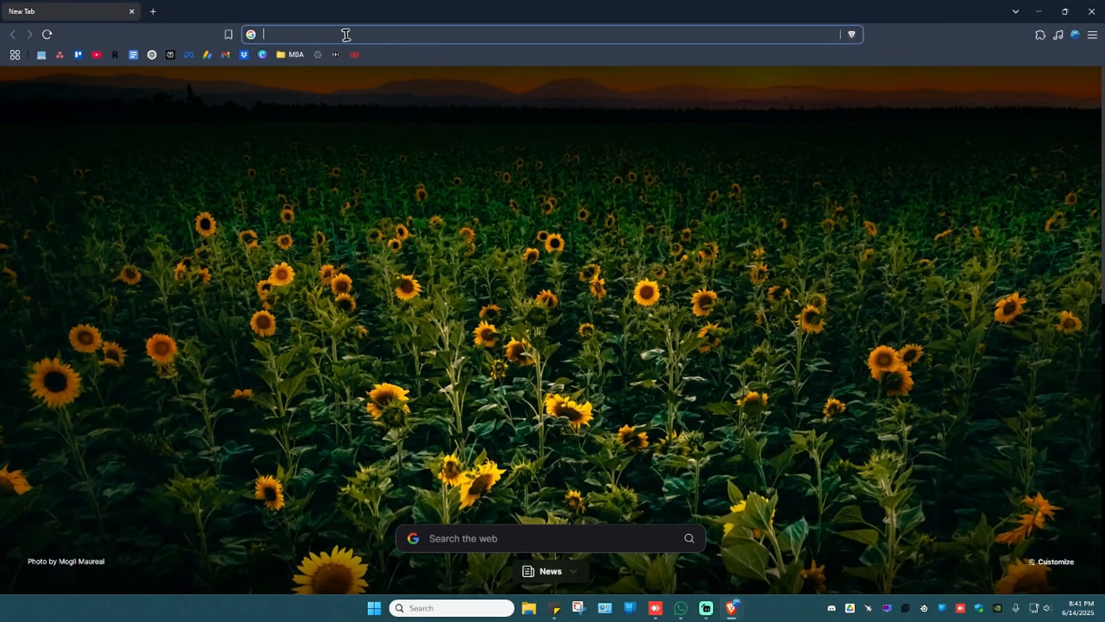
{"action": "type", "text": "netflix.com/browse"}
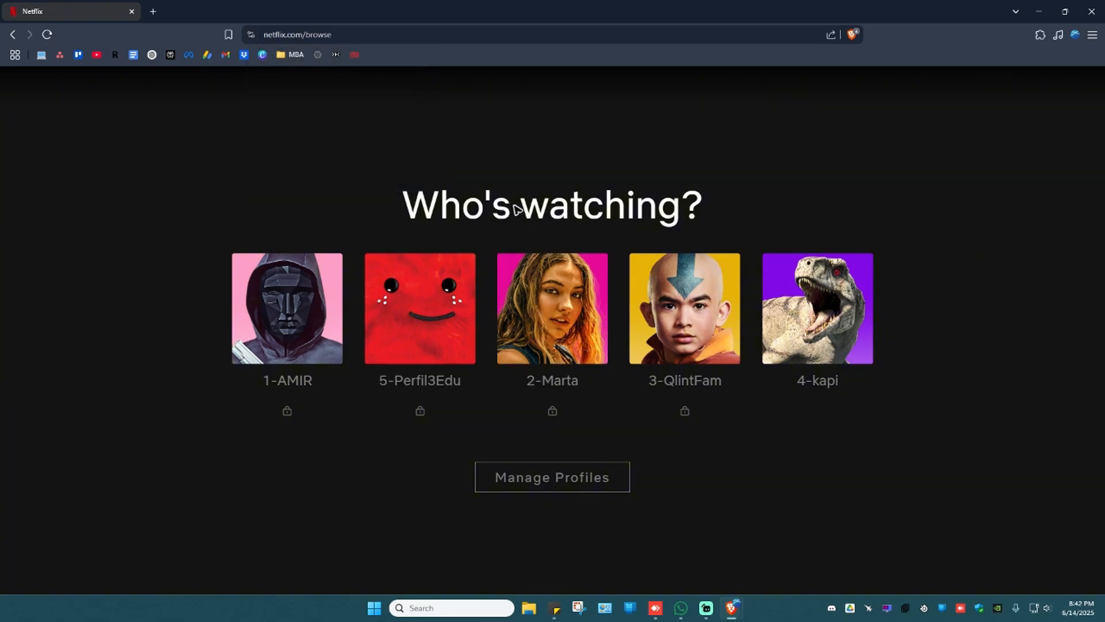
{"action": "mouse_move", "coordinate": [323, 508]}
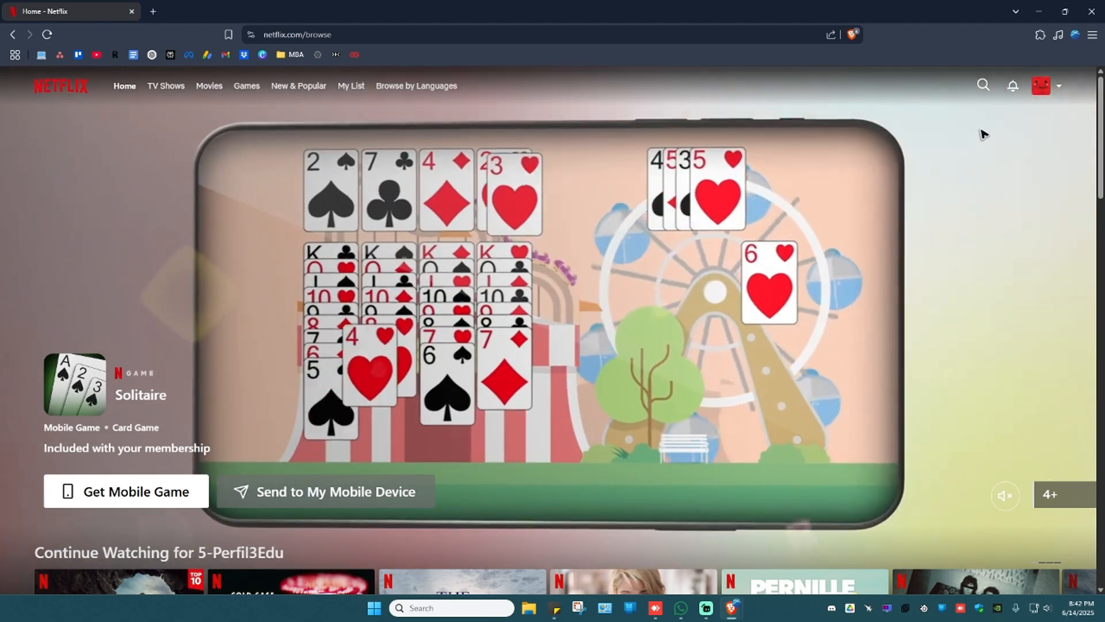
Choose Account from the top-right profile dropdown to view Premium membership details
{"action": "left_click", "coordinate": [1041, 85]}
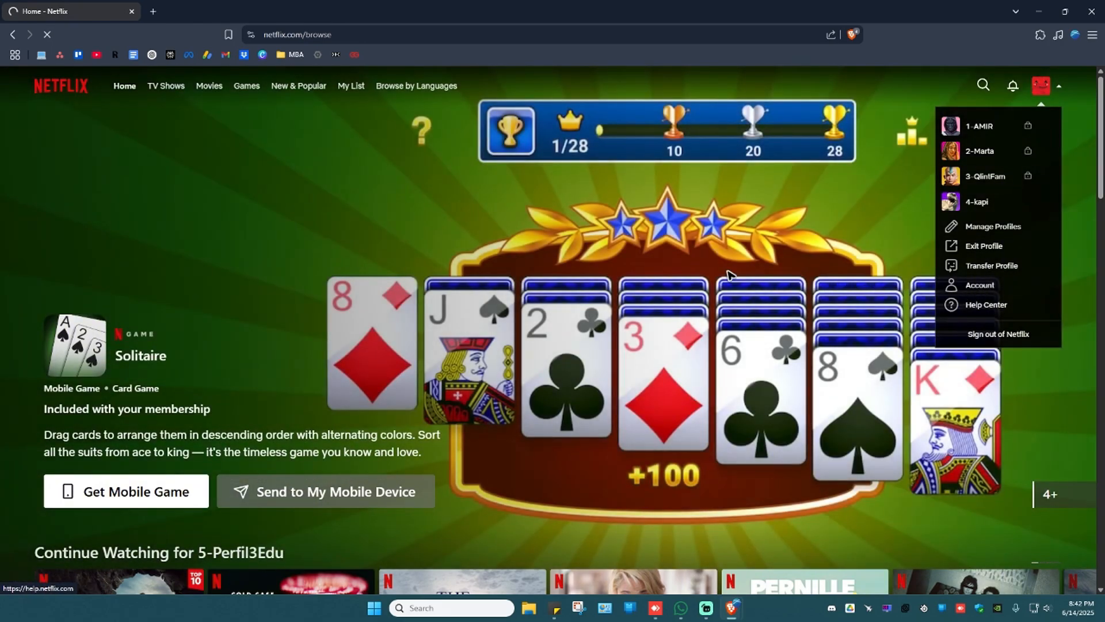
{"action": "left_click", "coordinate": [978, 289]}
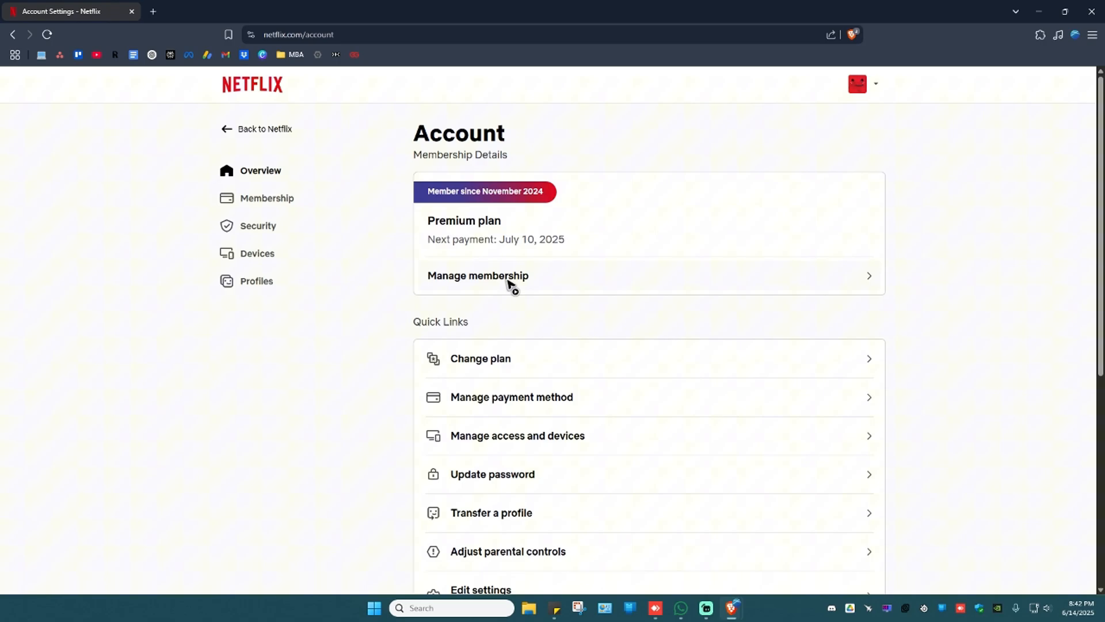
Open Manage membership and choose Cancel Membership
{"action": "left_click", "coordinate": [478, 276]}
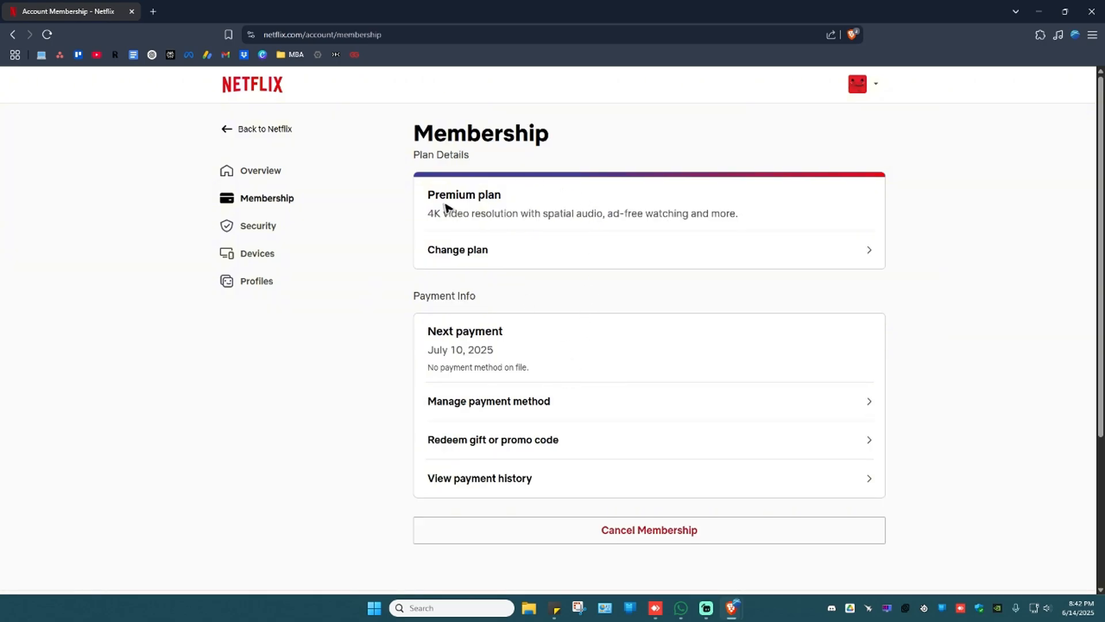
{"action": "left_click", "coordinate": [648, 530]}
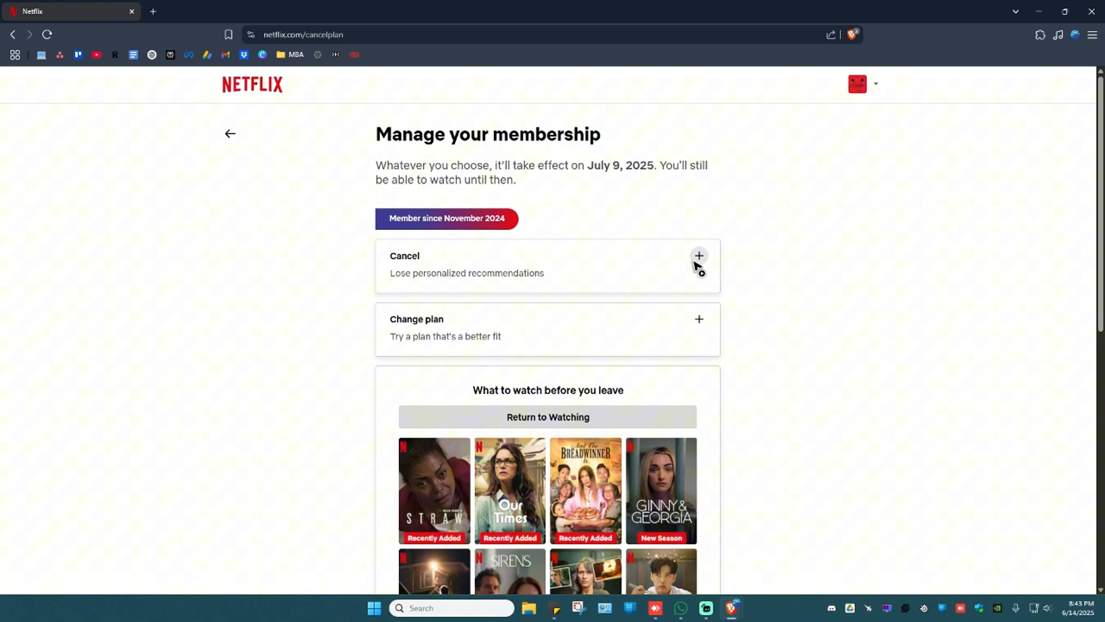
Expand the Cancel option, opt into email offers, then return to the Account page
{"action": "left_click", "coordinate": [698, 255]}
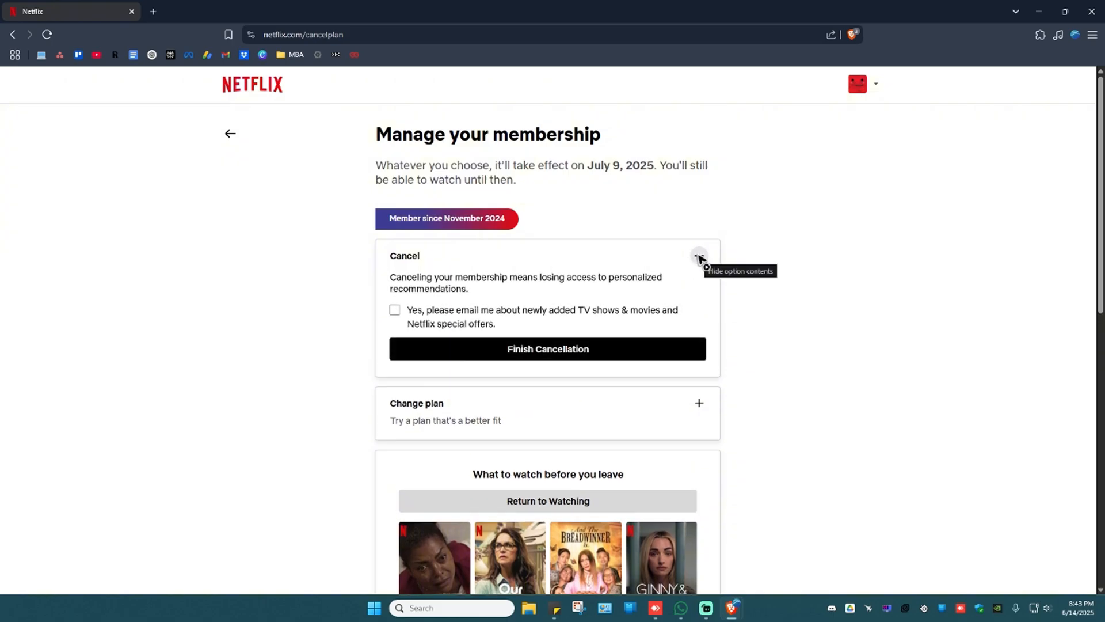
{"action": "left_click", "coordinate": [393, 310]}
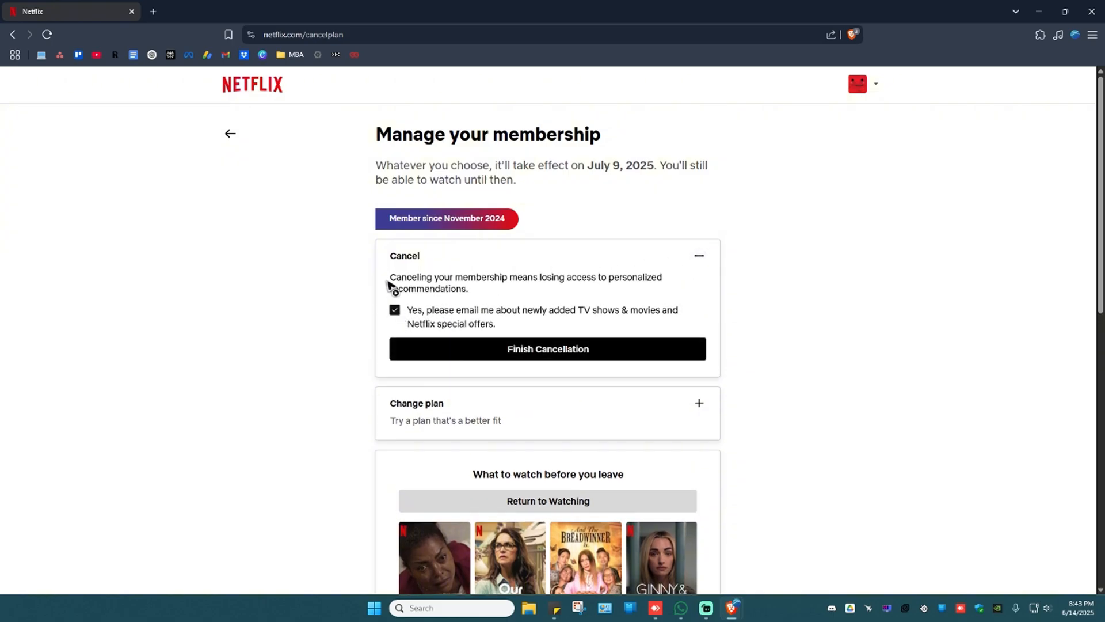
{"action": "mouse_move", "coordinate": [273, 269]}
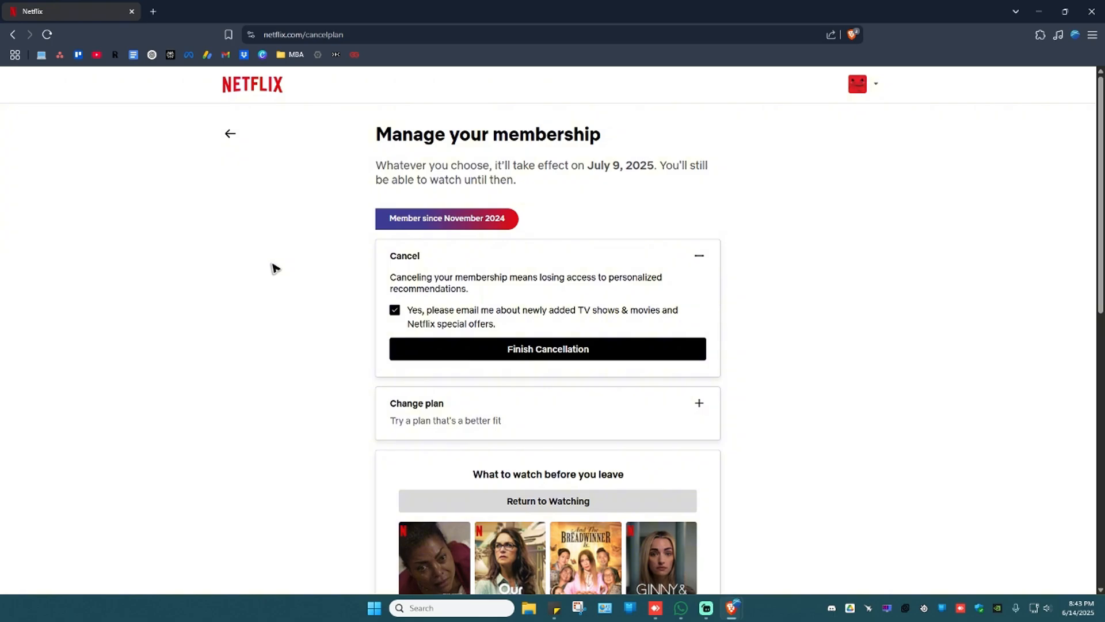
{"action": "left_click", "coordinate": [230, 133]}
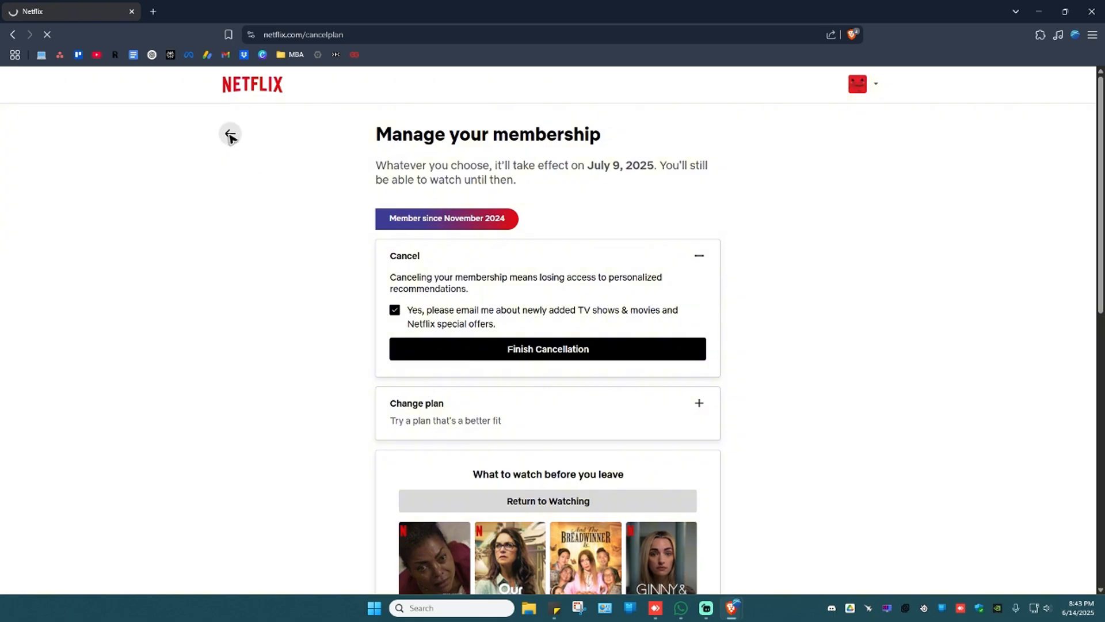
{"action": "left_click", "coordinate": [230, 134]}
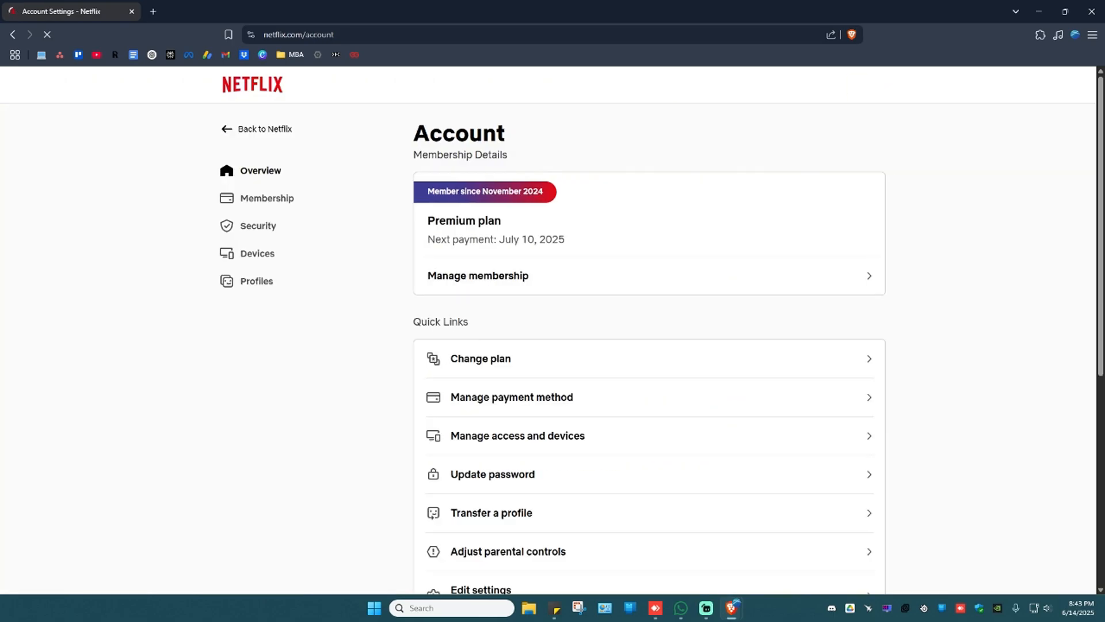